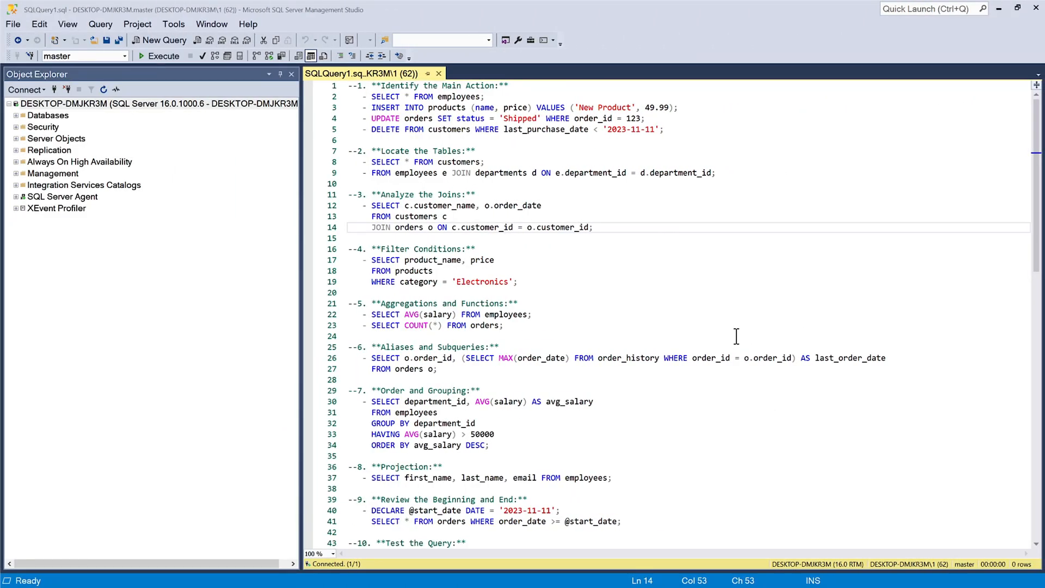
- Below the separator lines, write a left-to-right SELECT example and a right-to-left nested subquery example
key("Ctrl+a")
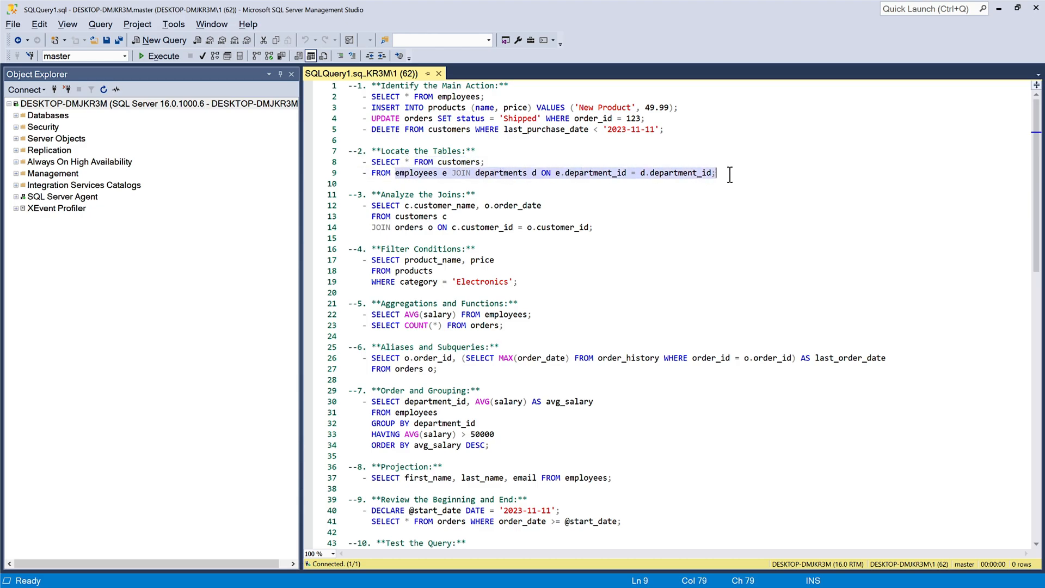
mouse_move(722, 192)
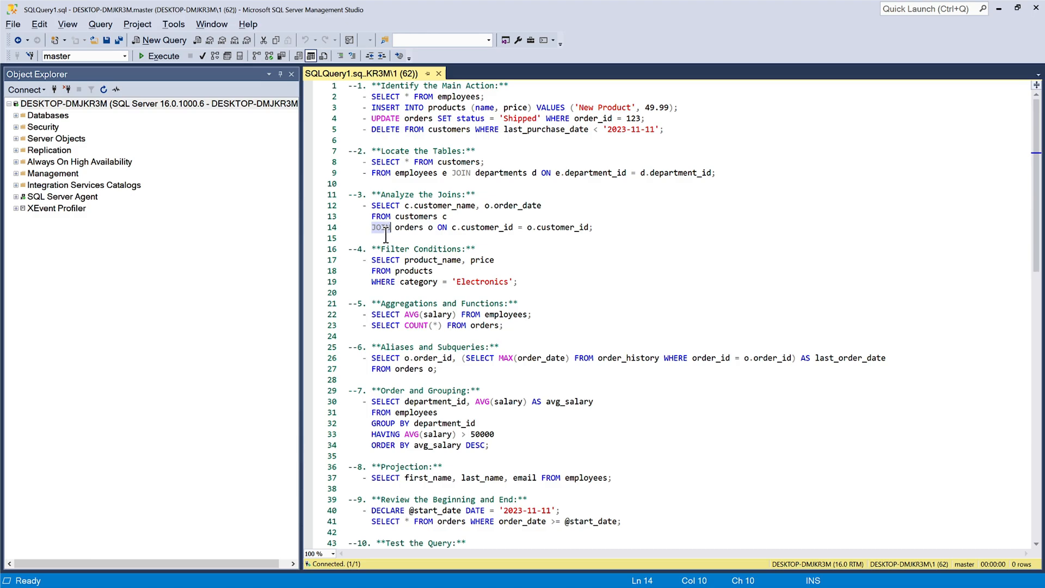
mouse_move(386, 236)
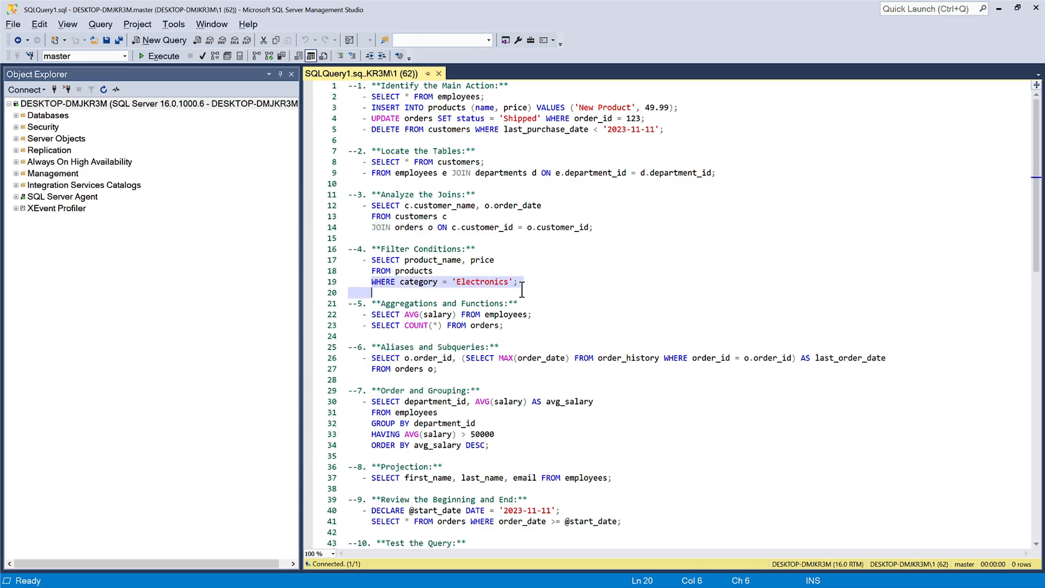
left_click(520, 282)
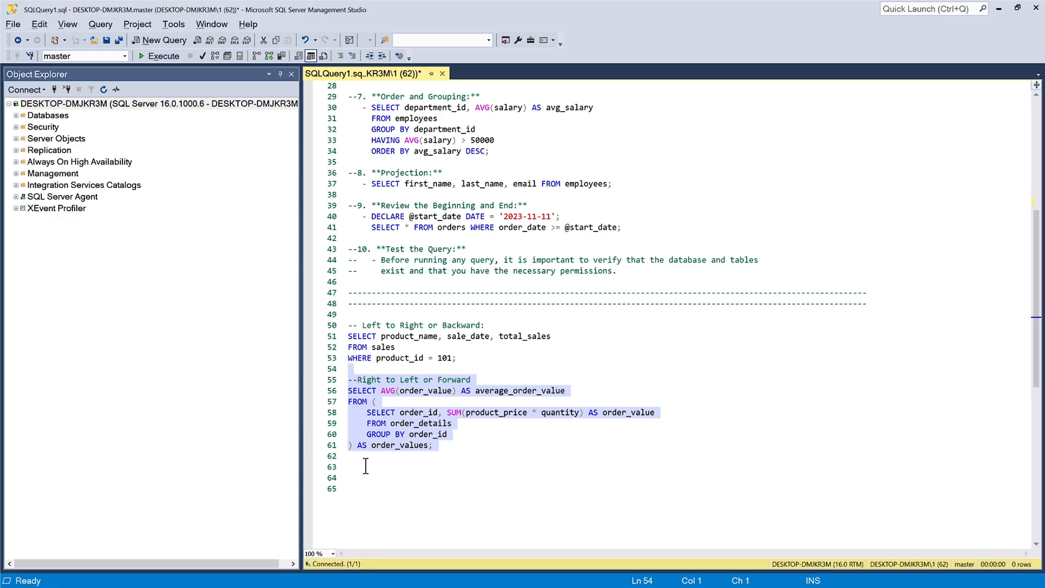
left_click(390, 423)
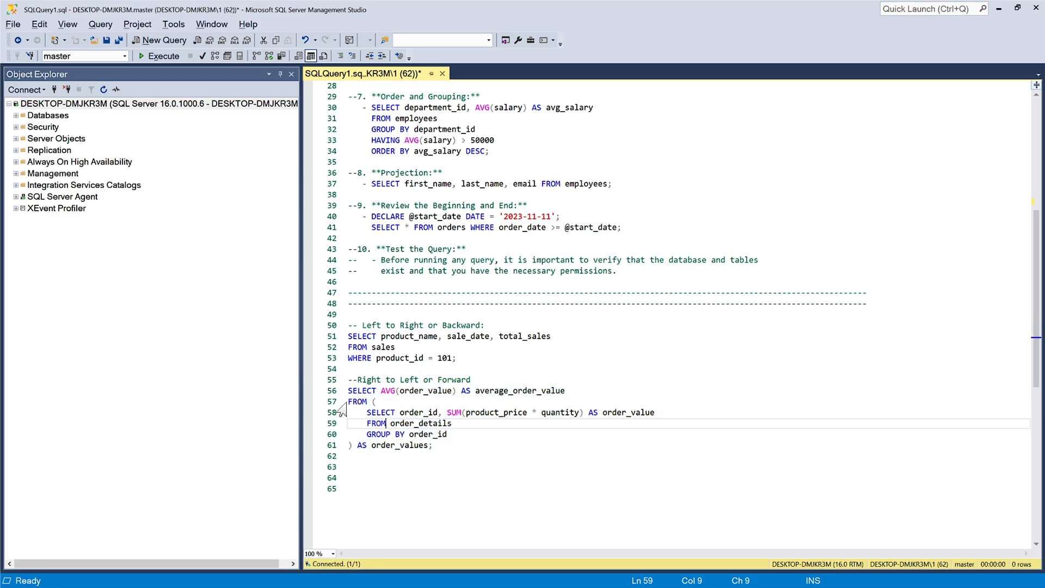
left_click_drag(347, 401, 348, 446)
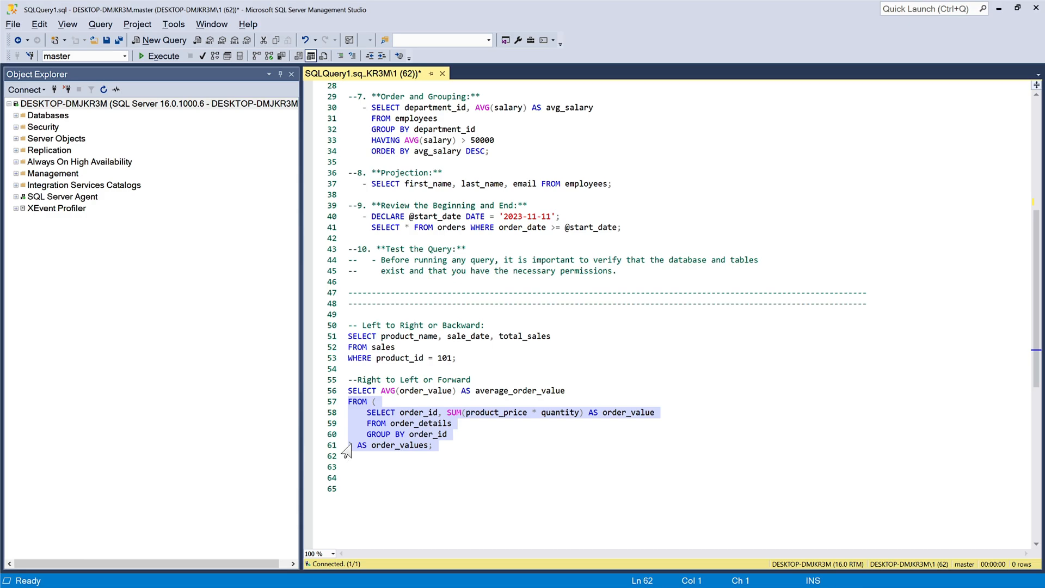
mouse_move(355, 453)
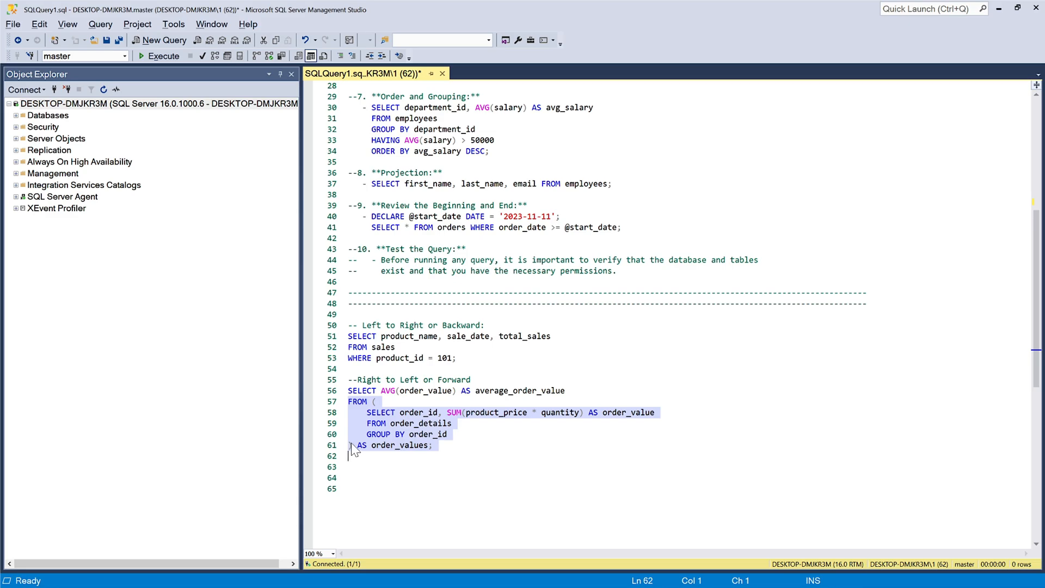